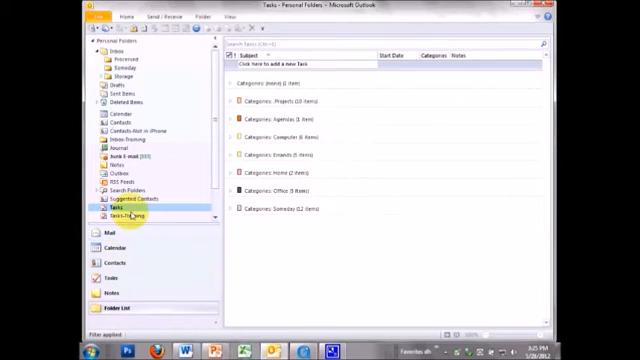
mouse_move(126, 103)
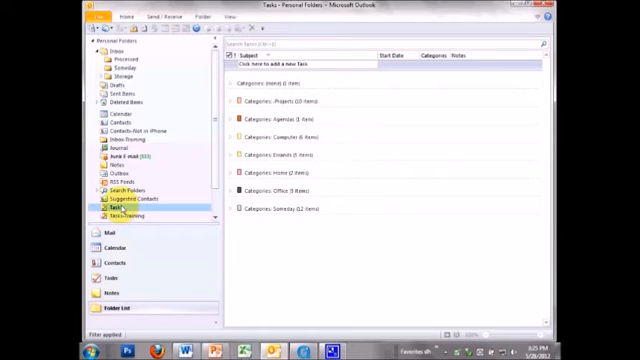
Open Contacts from the Folder List, then switch to the Tasks module.
left_click(112, 119)
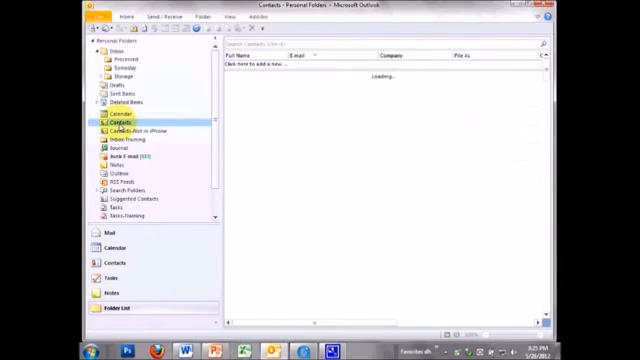
left_click(98, 248)
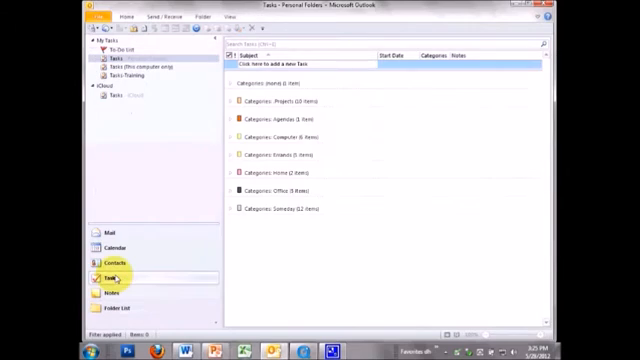
mouse_move(128, 144)
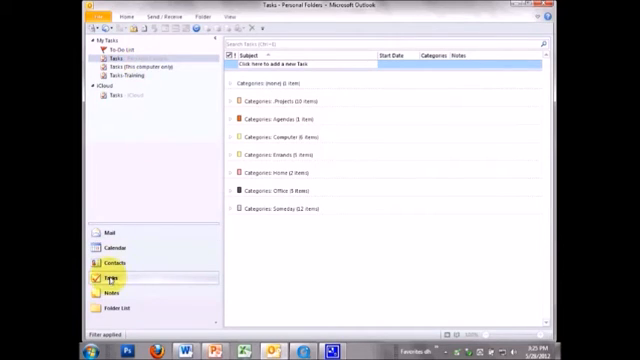
mouse_move(108, 307)
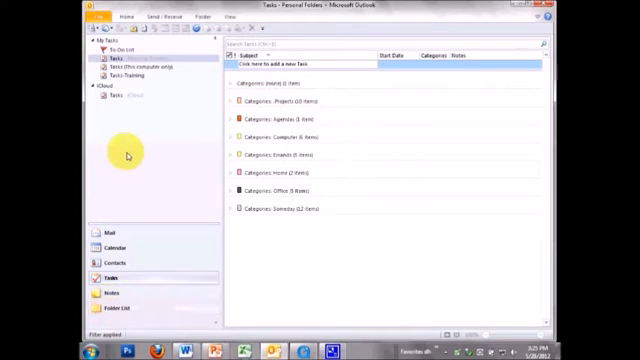
Switch from Tasks to the Contacts module's My Contacts list.
left_click(99, 260)
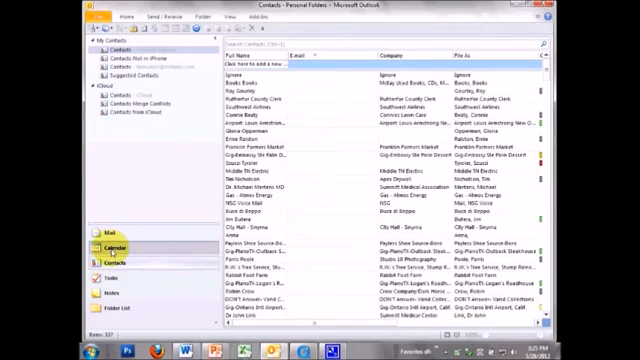
left_click(102, 244)
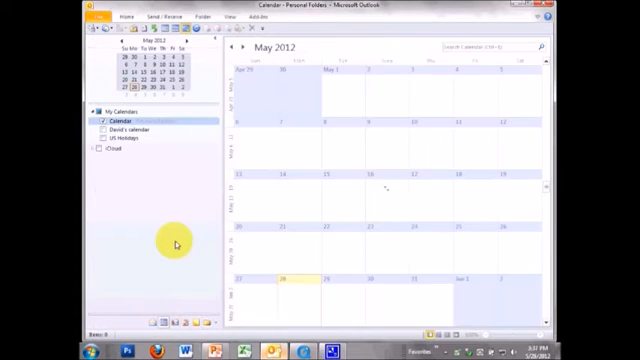
Refresh the May 2012 month grid so Mortgage, Cool Springs and Blue Coast appointments appear.
left_click(99, 128)
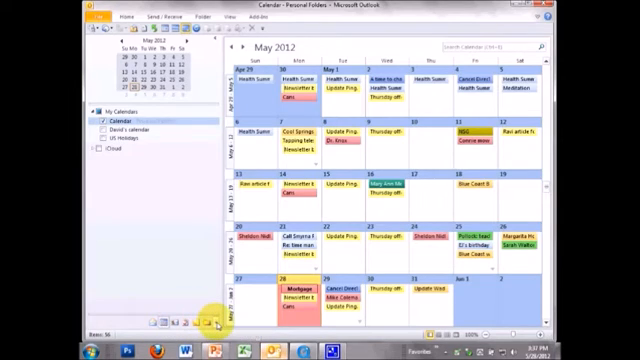
Uncheck Mail, Contacts and Calendar in Navigation Pane Options and confirm.
left_click(212, 322)
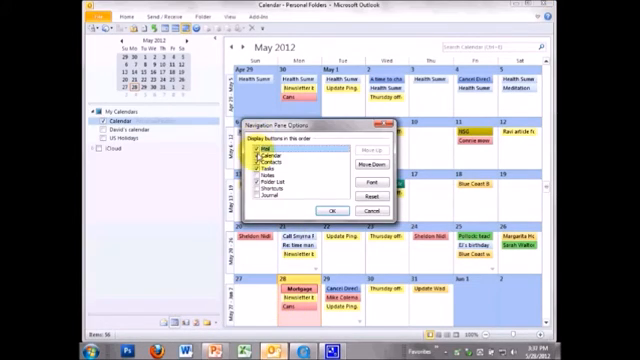
left_click(270, 158)
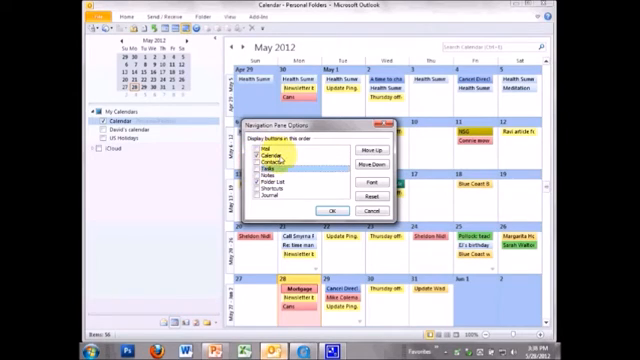
left_click(283, 183)
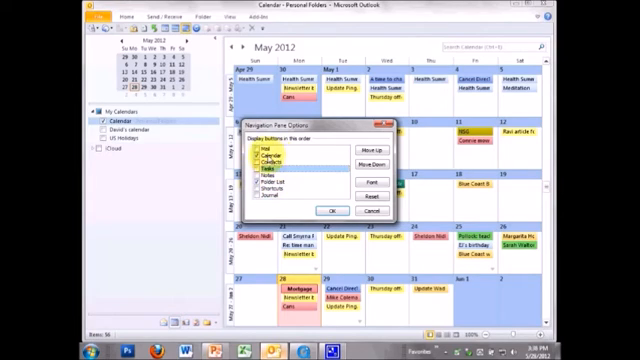
left_click(270, 158)
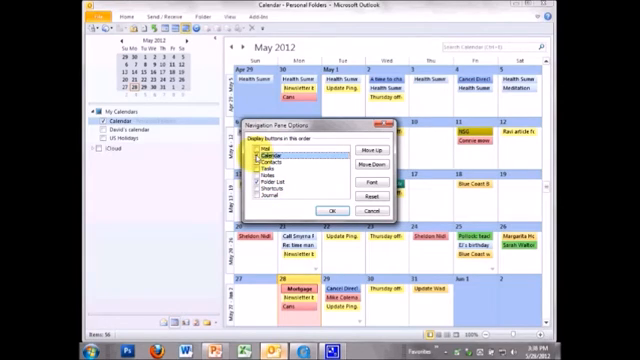
left_click(330, 209)
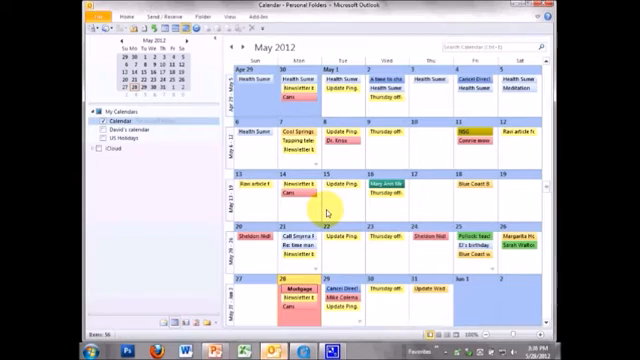
mouse_move(180, 325)
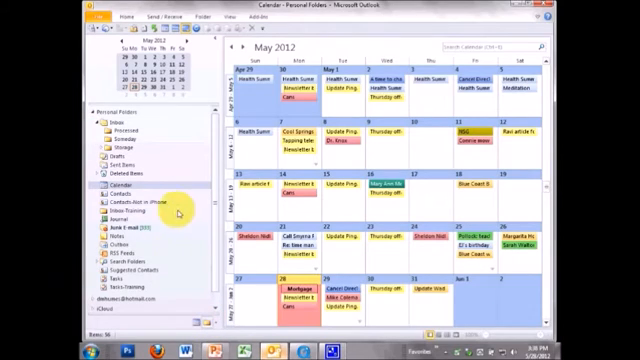
mouse_move(190, 320)
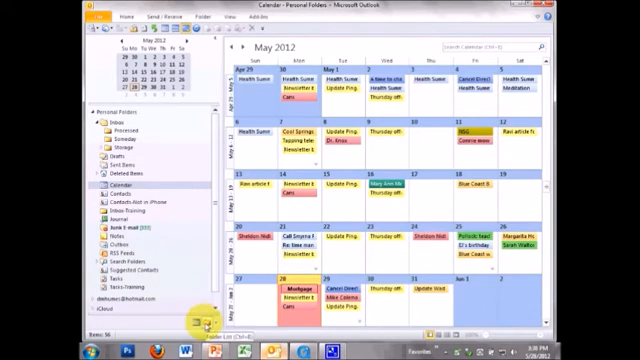
mouse_move(152, 165)
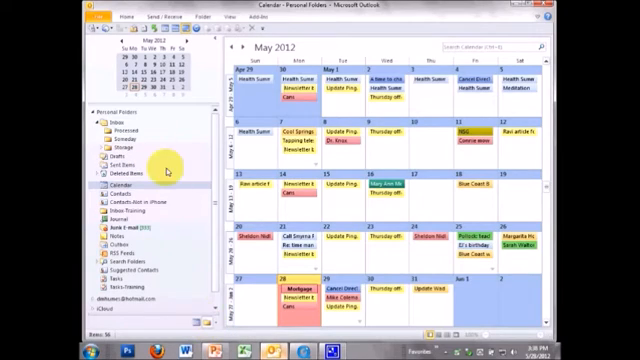
mouse_move(203, 318)
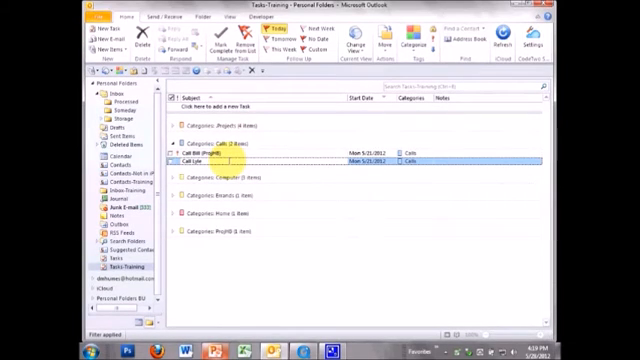
Right-click a task in Tasks-Training, then open the Inbox folder.
right_click(210, 160)
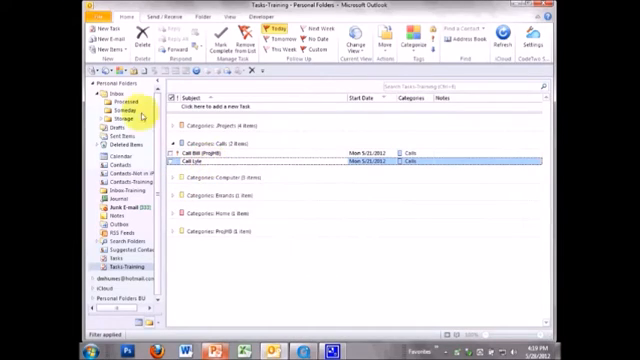
left_click(107, 92)
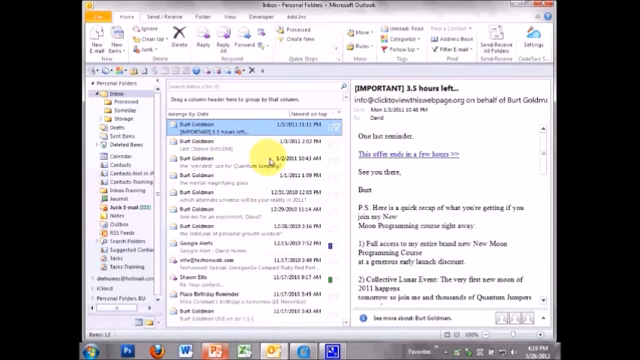
mouse_move(339, 125)
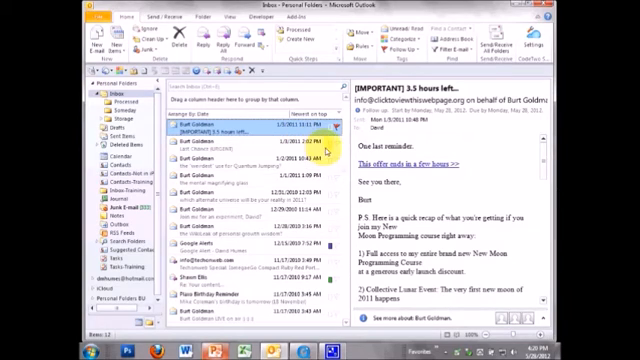
Open the Arrange By: Date menu above the Inbox message list.
left_click(342, 131)
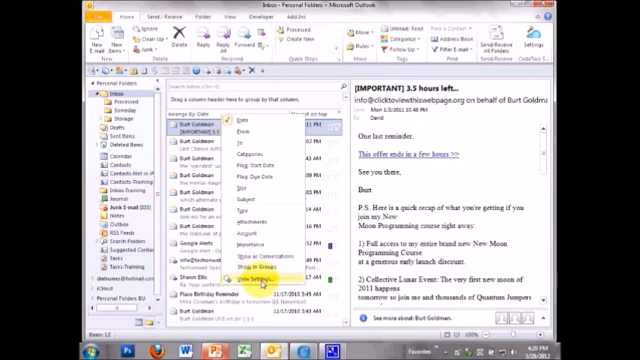
Remove the Flag Status column in the Inbox View Settings and confirm both dialogs.
left_click(244, 277)
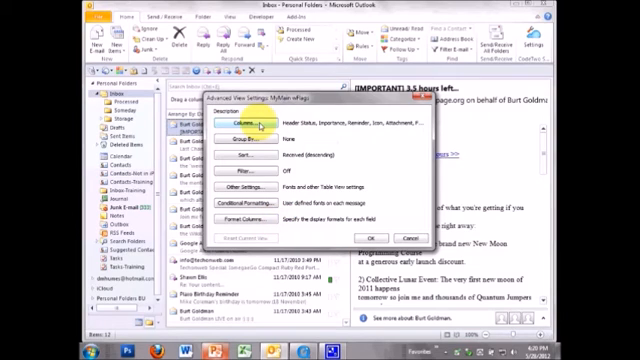
left_click(238, 124)
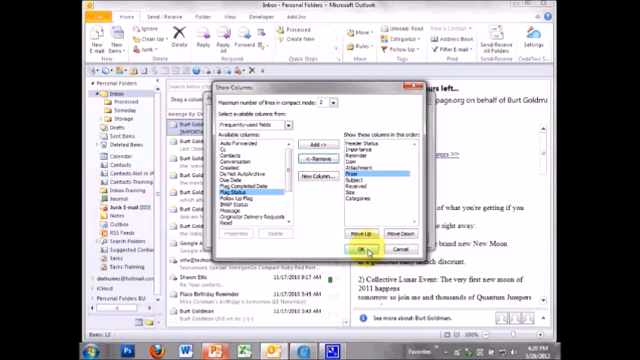
left_click(380, 247)
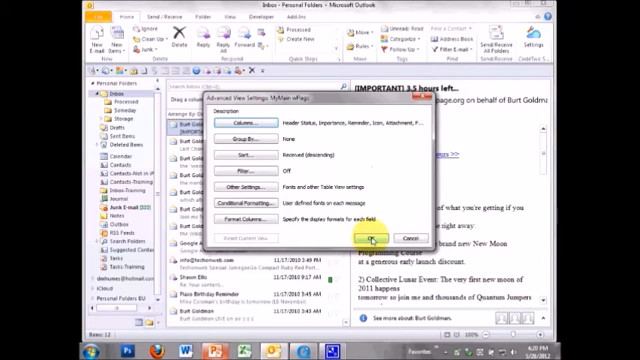
left_click(368, 236)
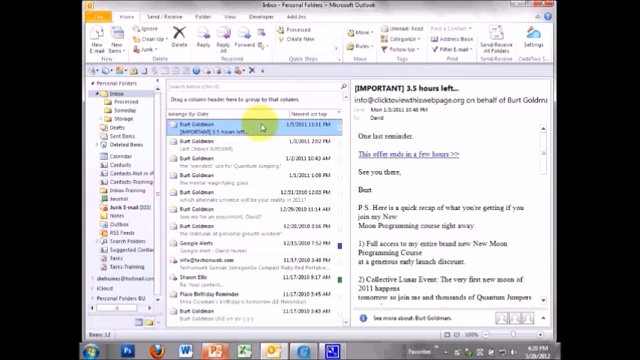
mouse_move(250, 133)
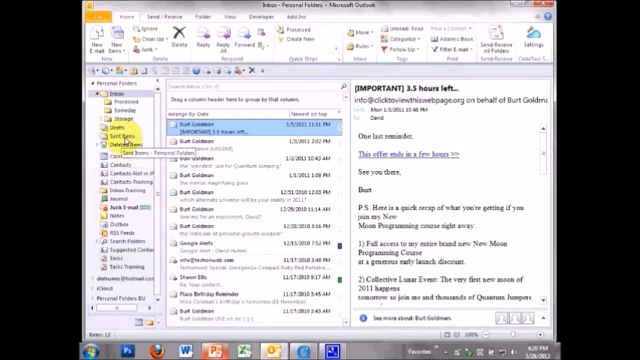
Open the Contacts folder in list view with name, e-mail and company columns.
left_click(106, 156)
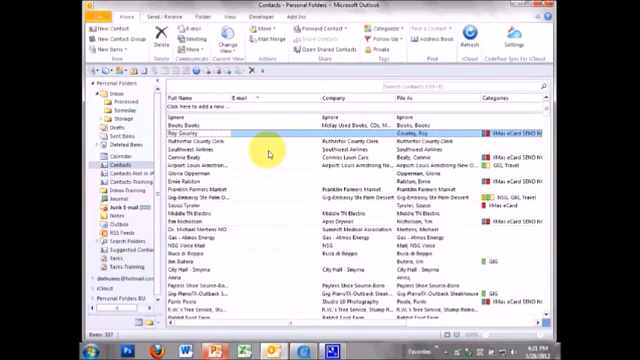
Select a contact, then return to the May 2012 month calendar.
left_click(108, 120)
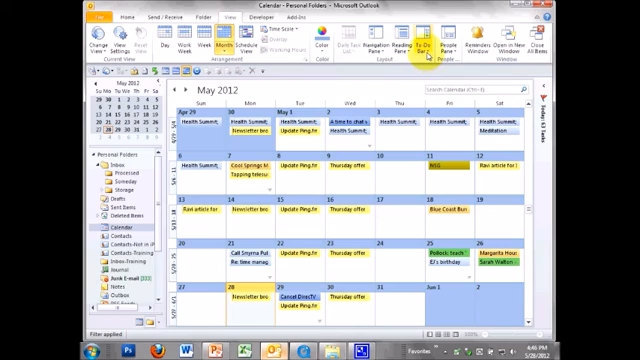
Open the View tab's To-Do Bar menu to choose Off.
left_click(415, 42)
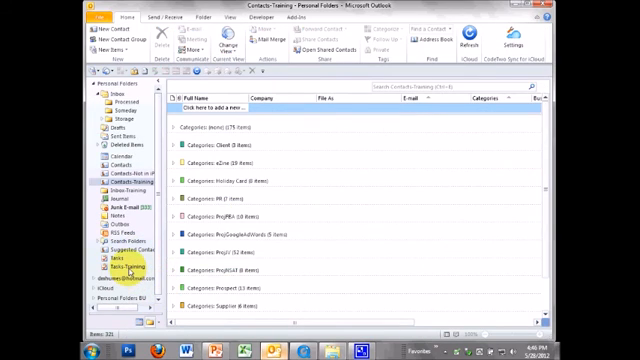
Open the Tasks-Training task folder and bring up its To-Do Bar display options.
left_click(114, 269)
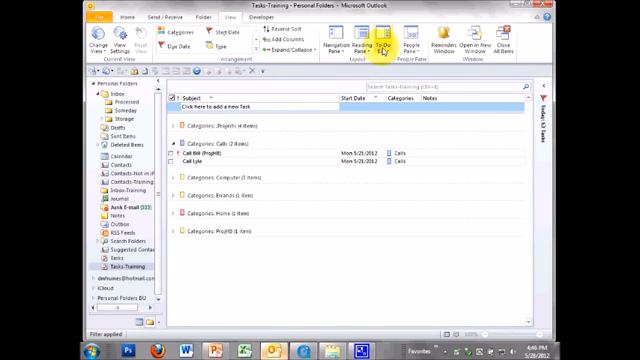
left_click(386, 46)
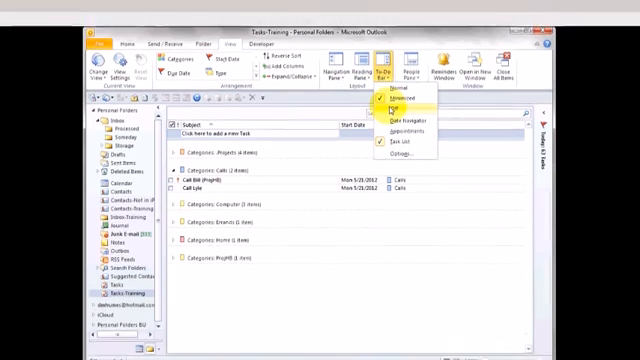